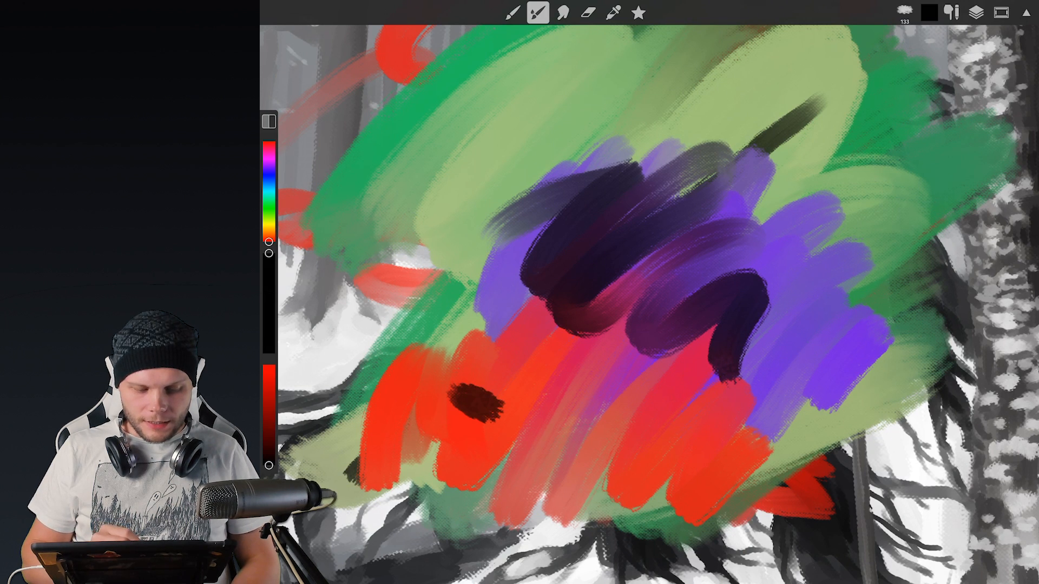
Paint orange and blue test strokes over the forest painting, then open the brush settings.
left_click_drag(557, 358, 590, 431)
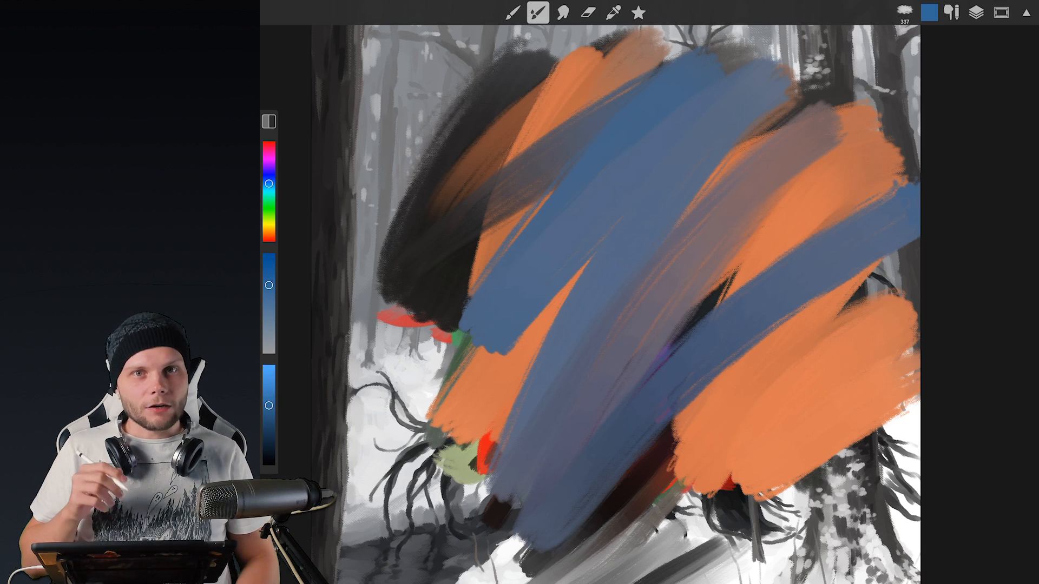
left_click(537, 12)
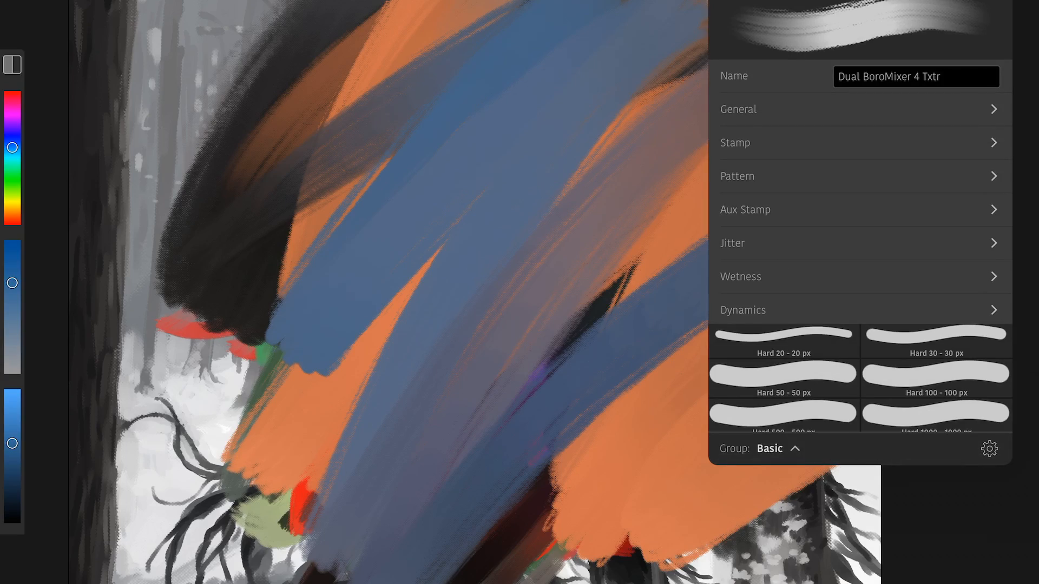
Browse the brush stamp library, previewing stamps and choosing the soft oval stamp.
scroll("down", 3)
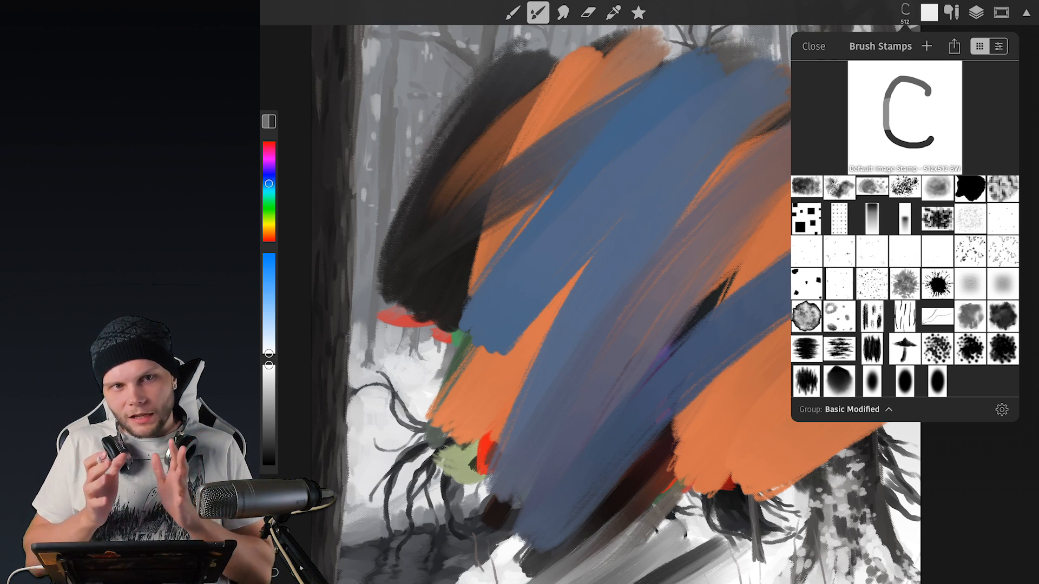
left_click(873, 379)
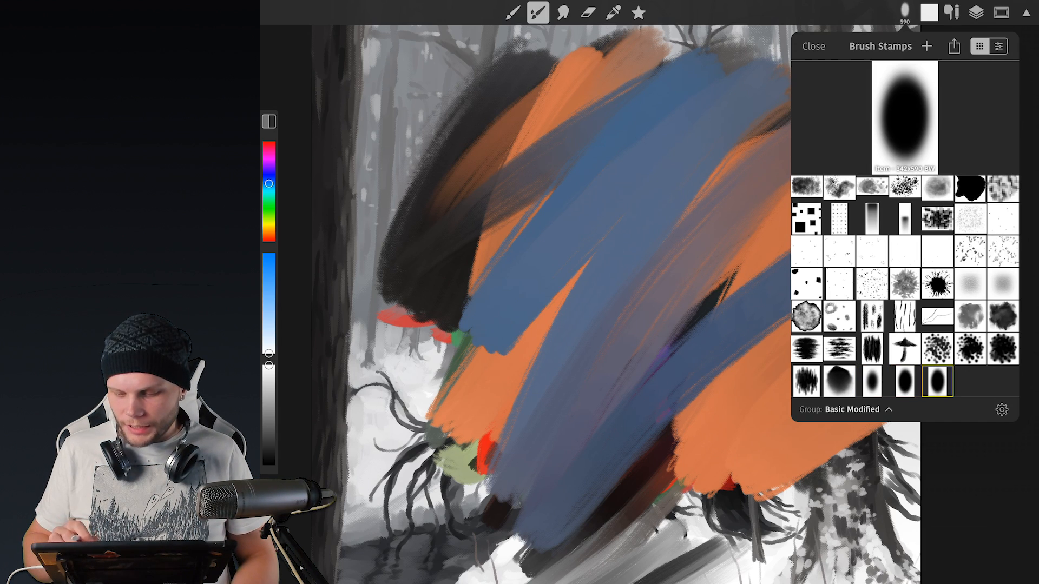
left_click(938, 380)
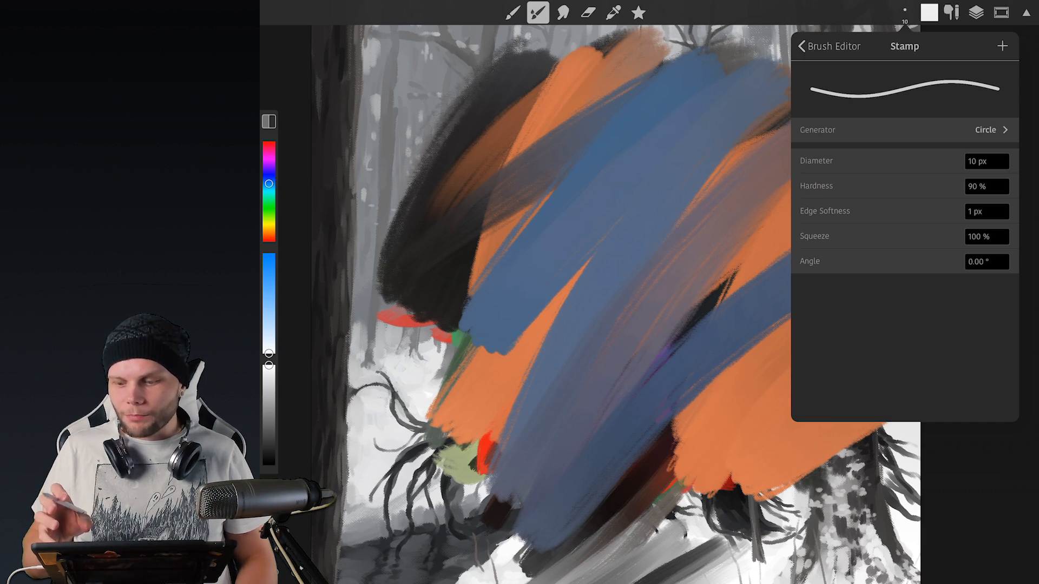
Set the circle stamp to 300 px diameter, 75% squeeze and softer hardness.
left_click(986, 161)
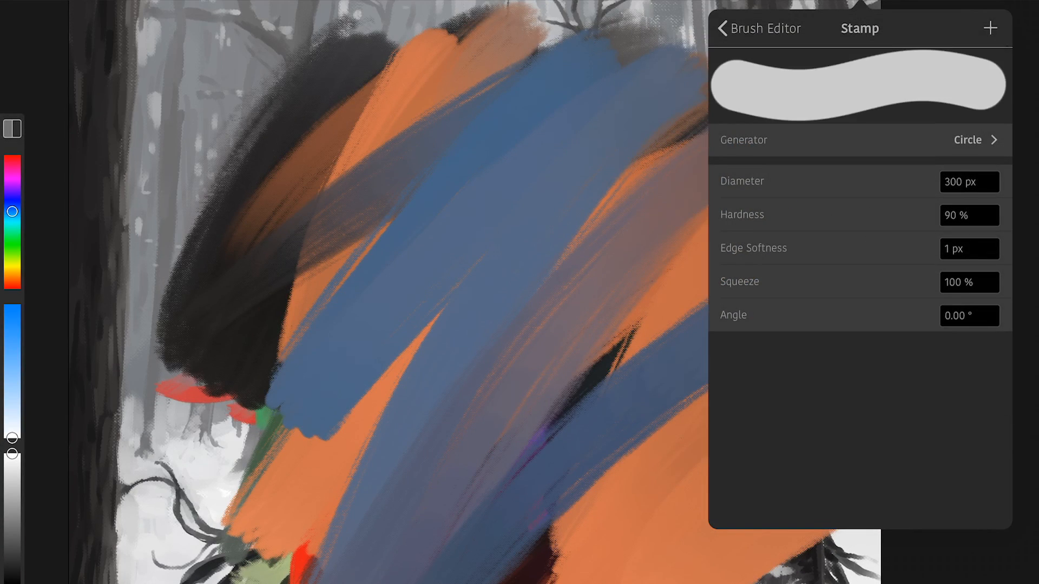
left_click(968, 282)
type("65")
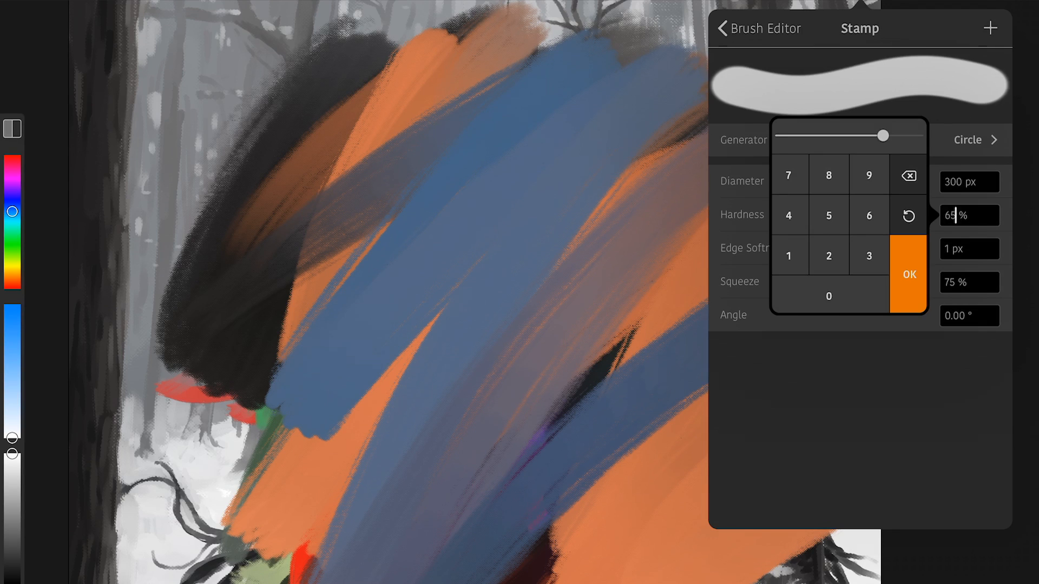
left_click(909, 274)
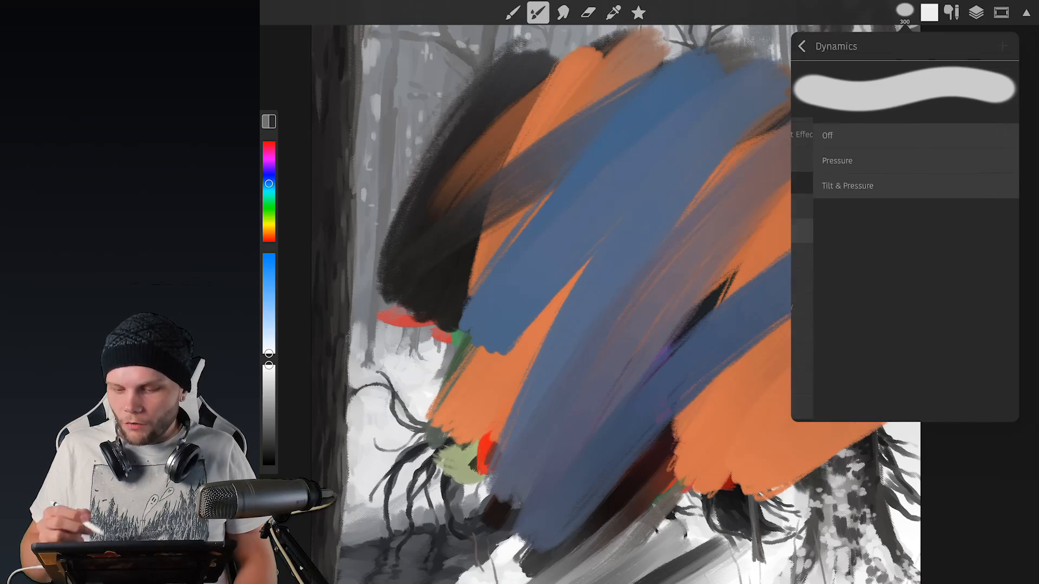
Turn dynamics off, try white test strokes, then undo them and reselect the custom brush.
left_click(826, 135)
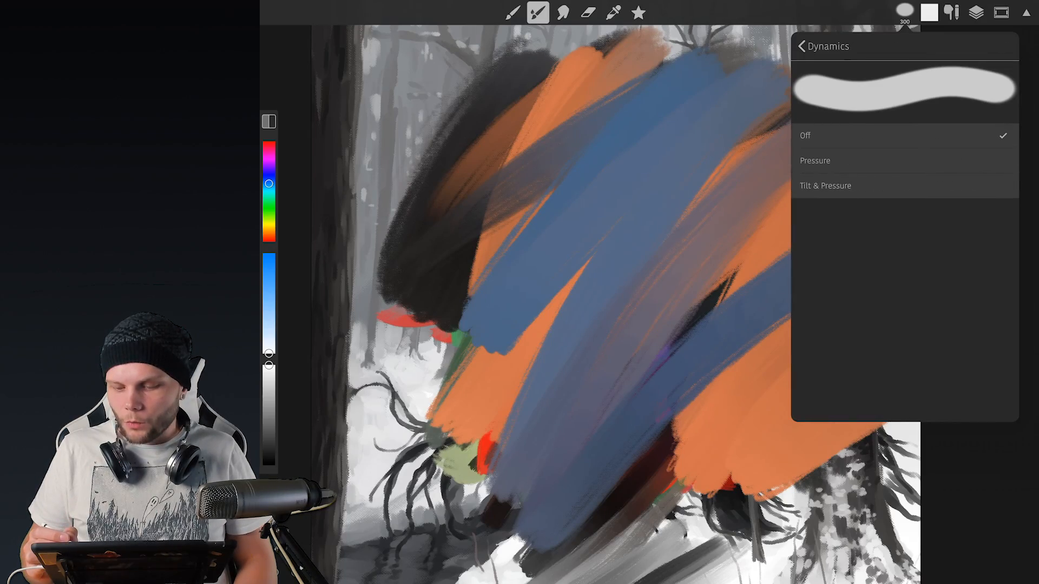
left_click(814, 161)
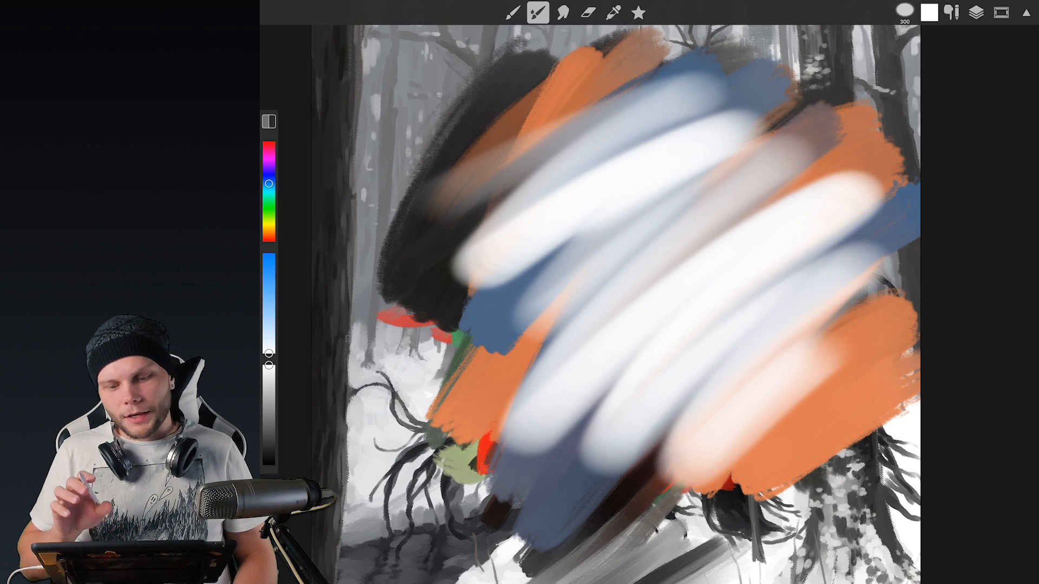
left_click(512, 12)
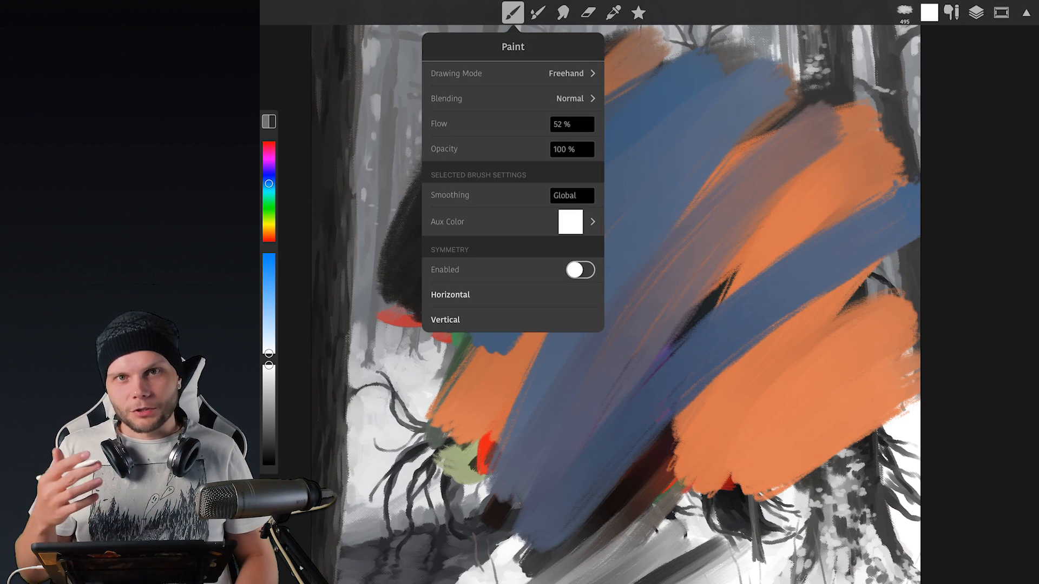
left_click(512, 13)
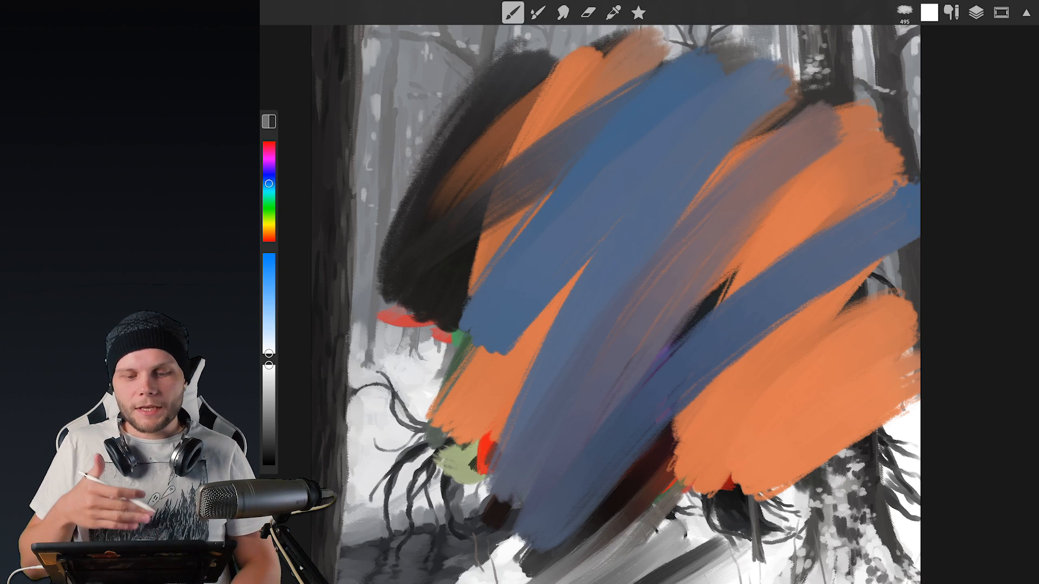
left_click(564, 13)
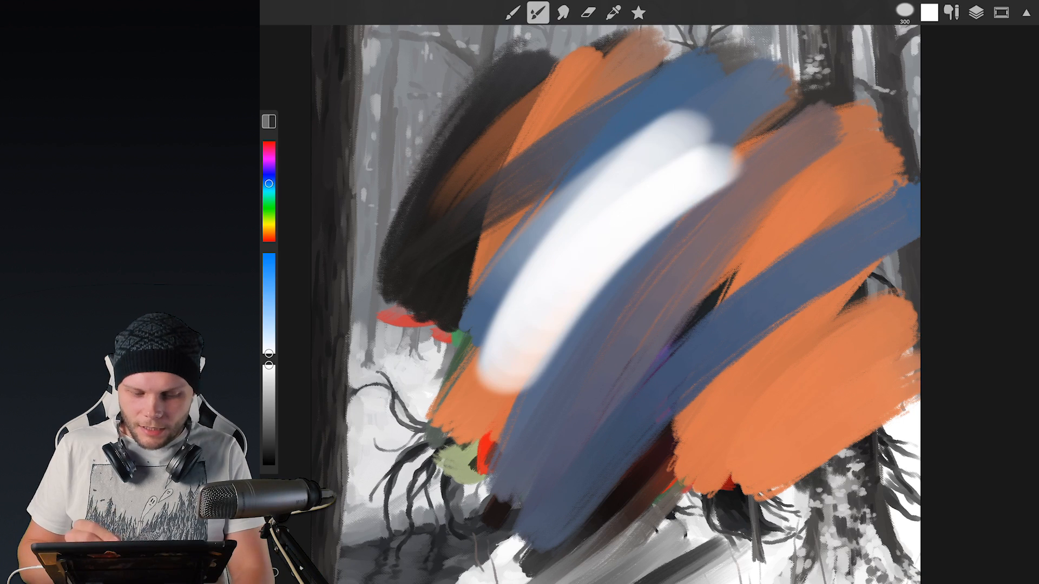
key("ctrl+z")
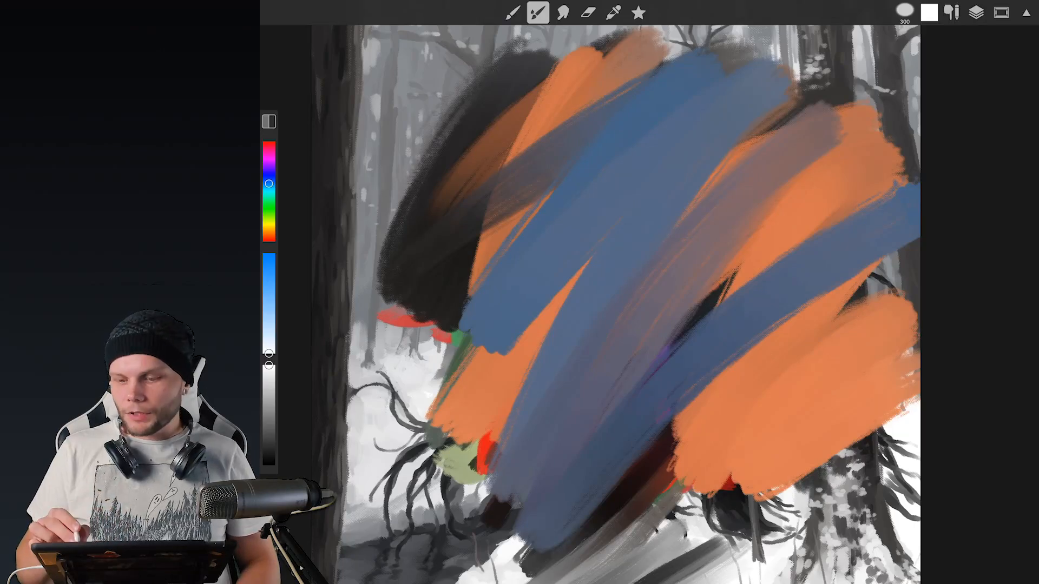
Apply the coarse woven 1200x1200 pattern to the brush at 35% scale.
left_click(538, 12)
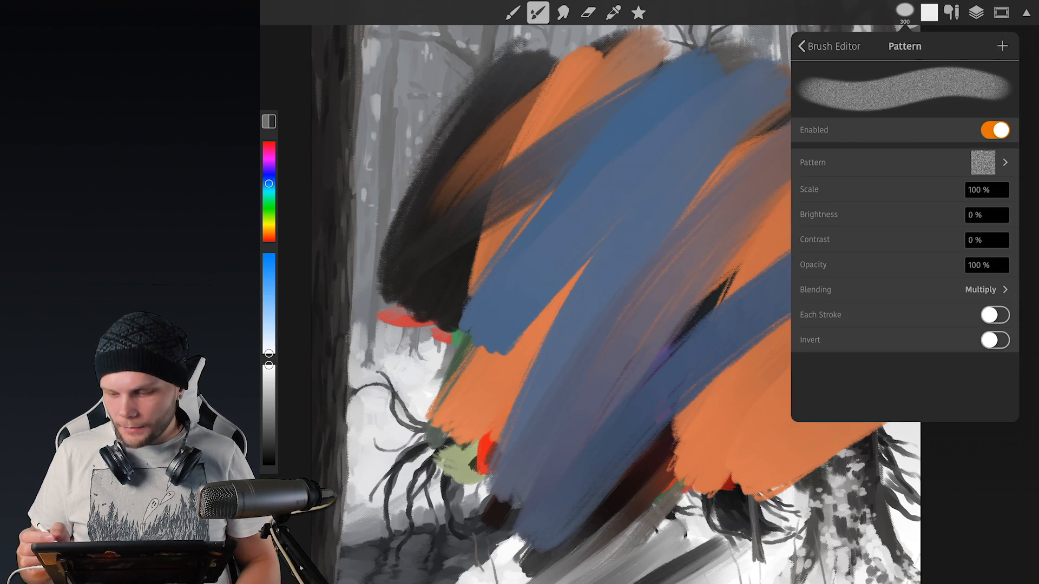
left_click(983, 162)
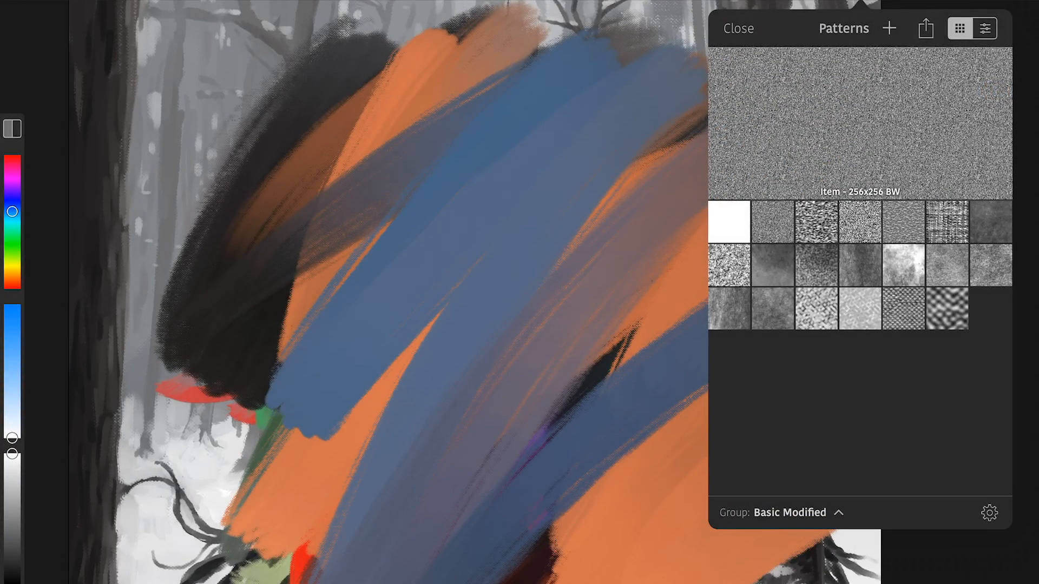
left_click(946, 310)
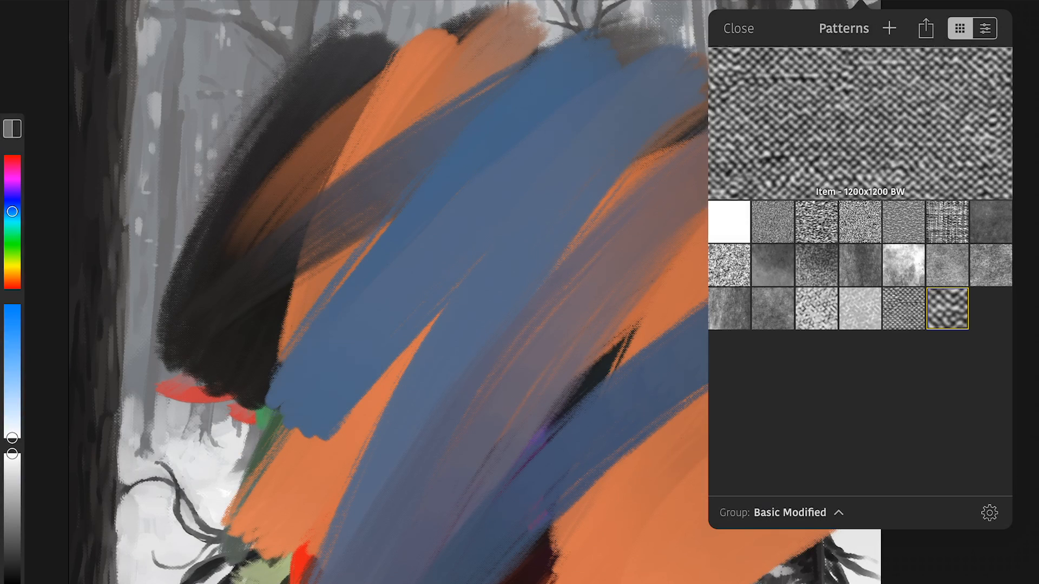
left_click(903, 309)
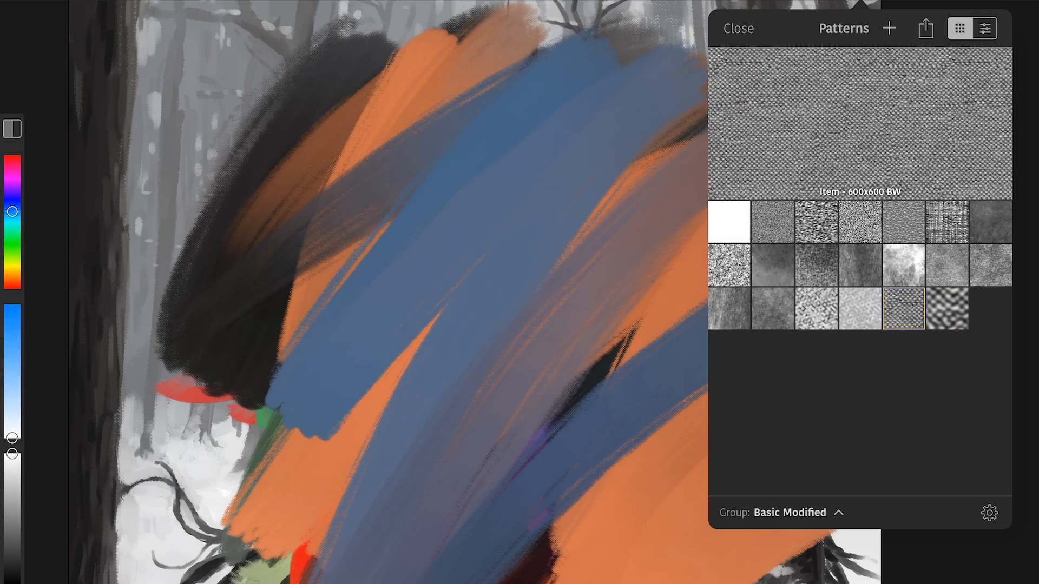
left_click(946, 308)
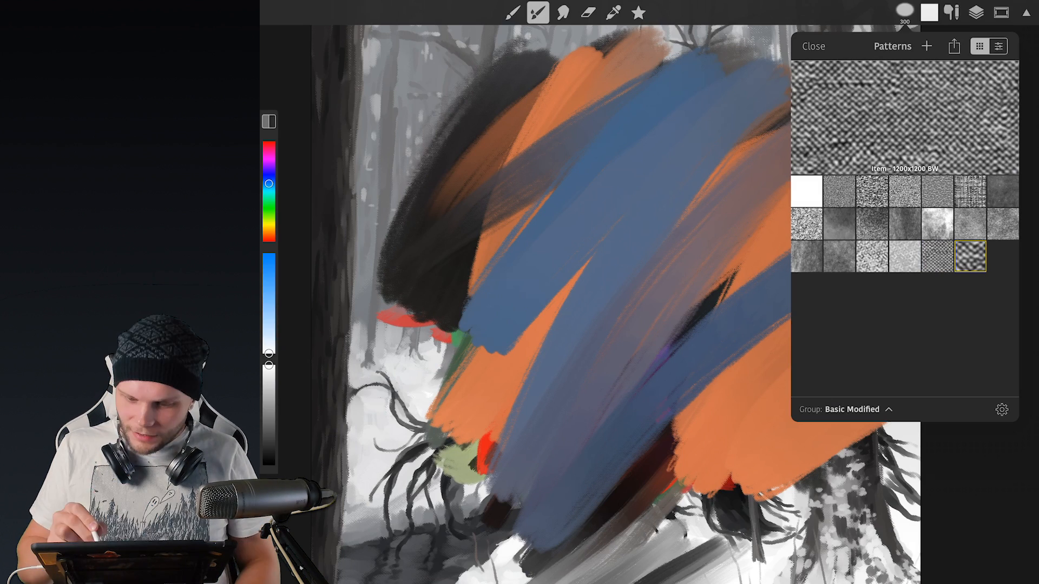
left_click(969, 258)
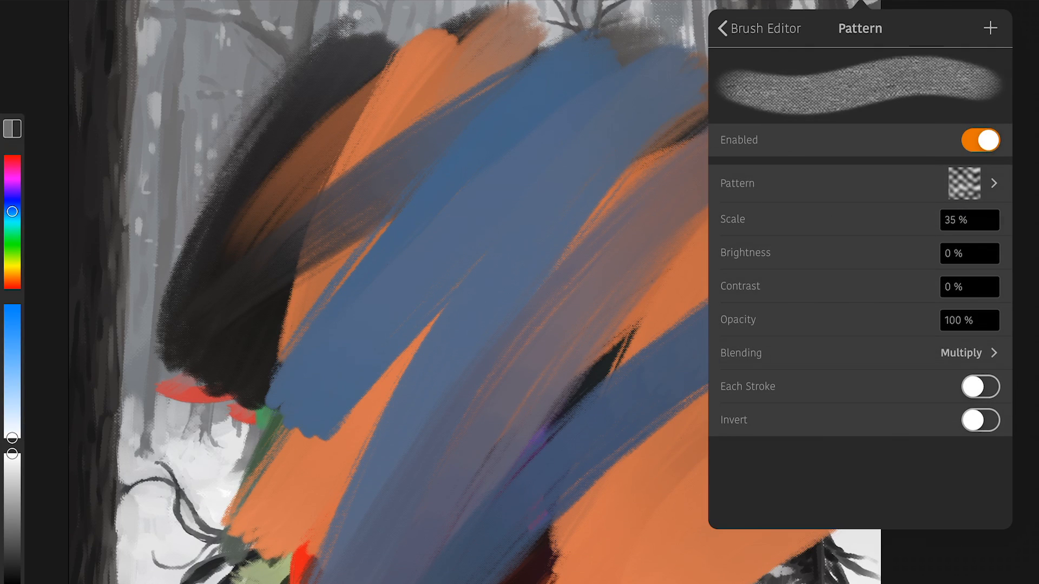
Blend the pattern by Height on each stroke and lower its opacity to about 15%.
left_click(959, 352)
type("15")
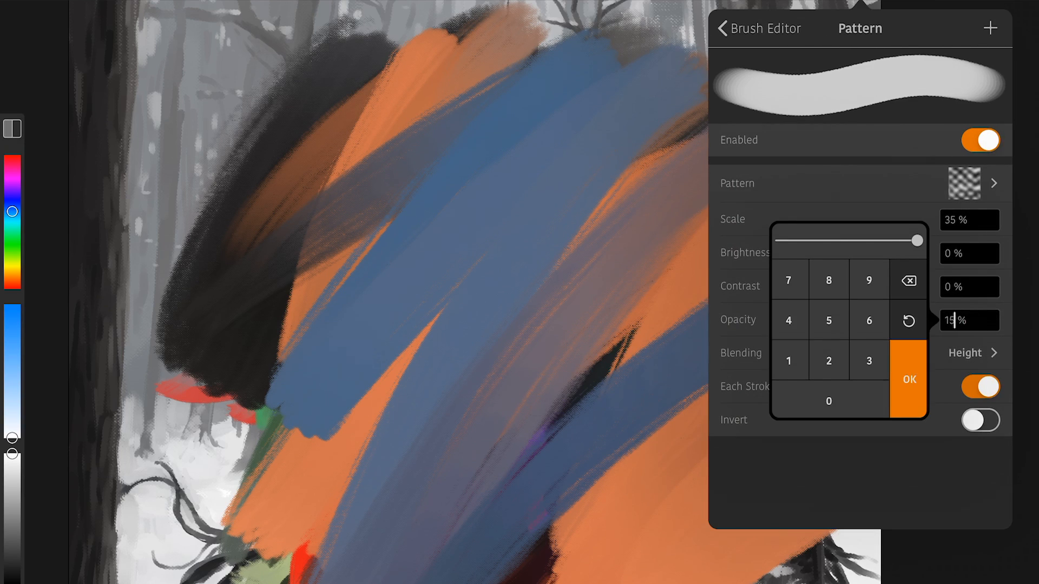
left_click_drag(916, 239, 800, 240)
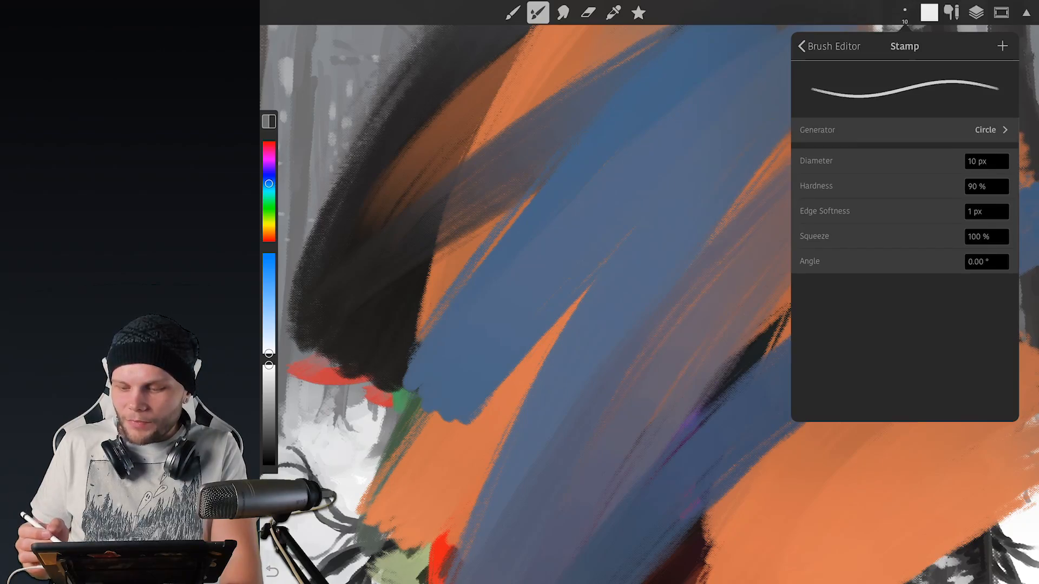
Paint overlapping orange, blue, white and black strokes with the patterned brush.
left_click(986, 160)
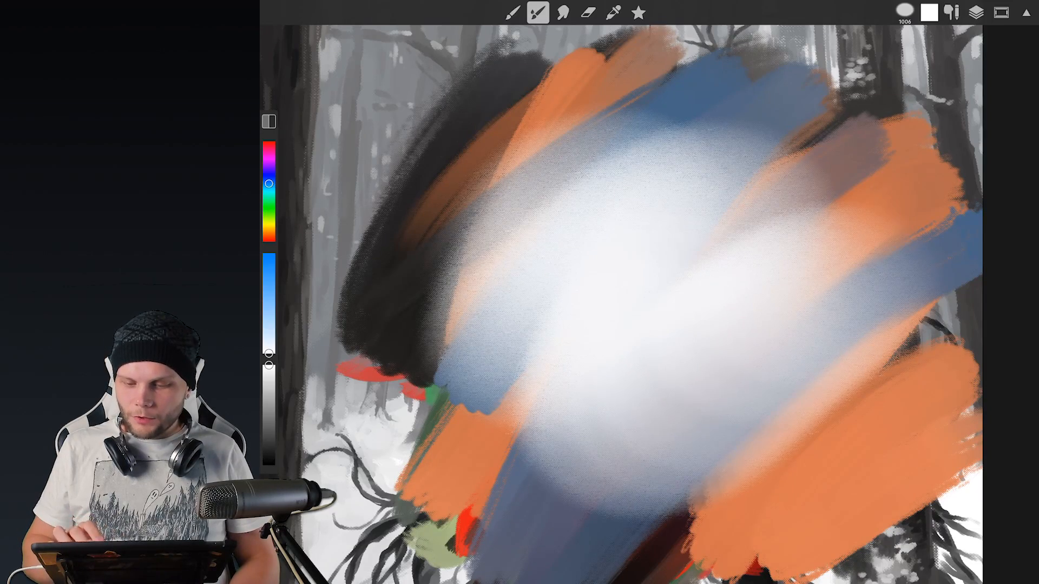
left_click(537, 12)
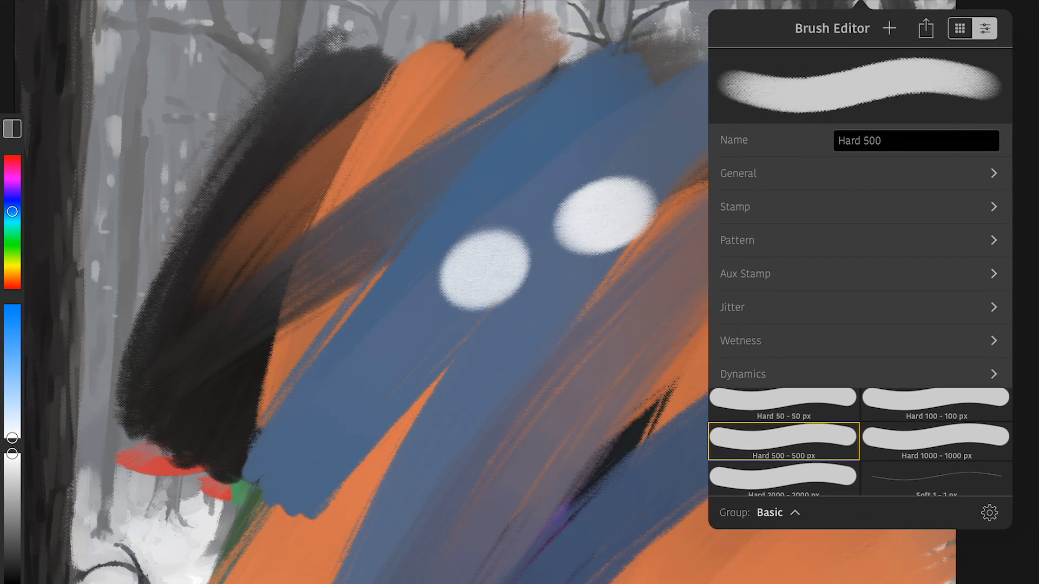
Open the Hard 500 brush's stamp settings and show the Circle, Square and Image generators.
left_click(734, 206)
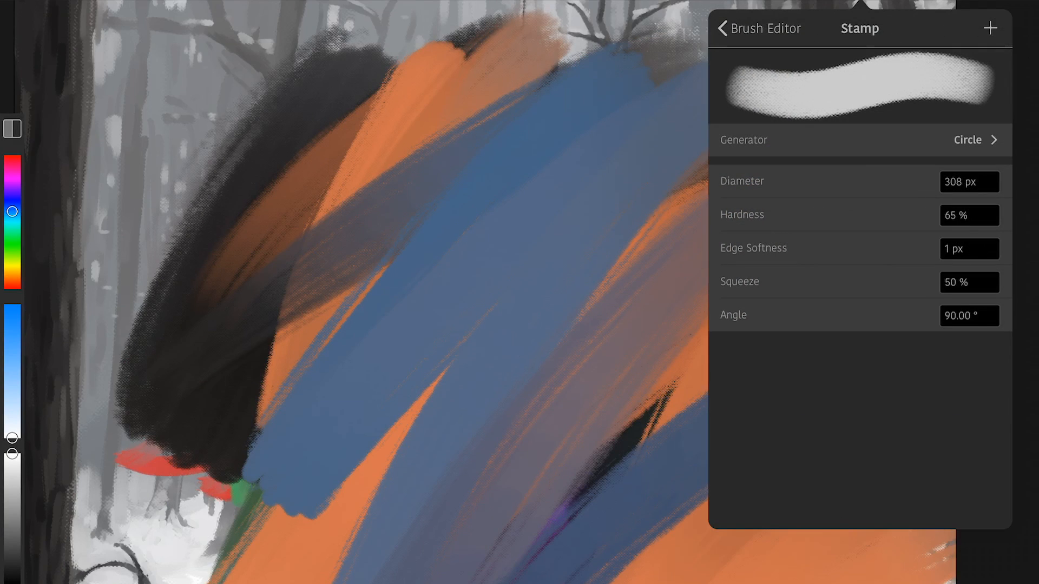
left_click(971, 140)
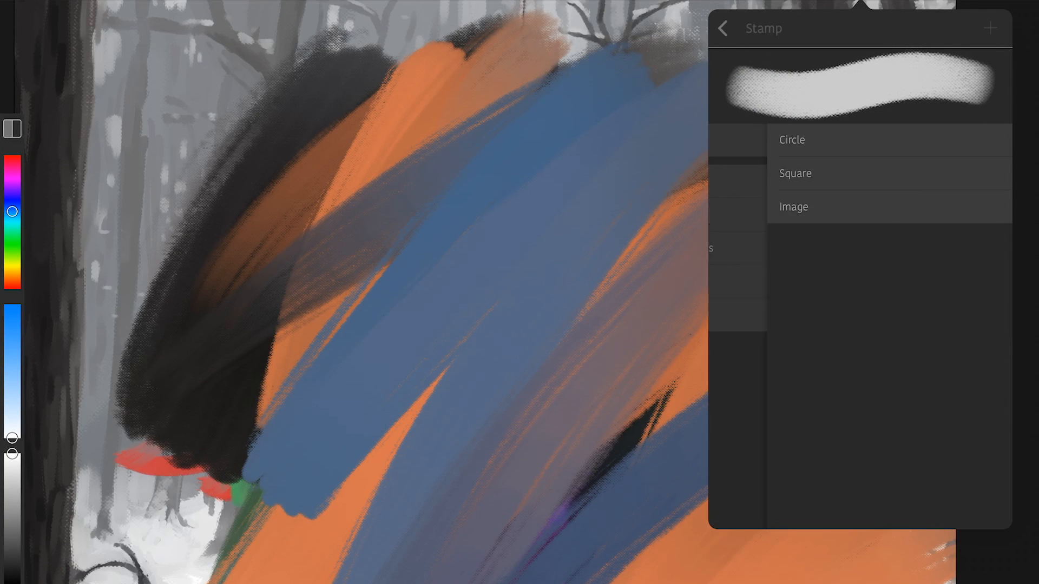
left_click(791, 139)
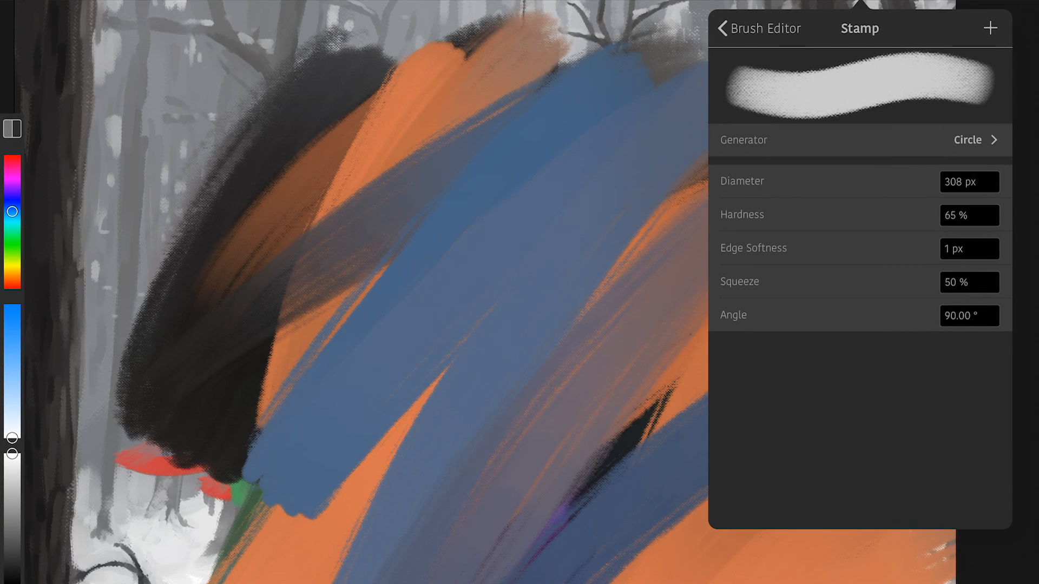
left_click(968, 215)
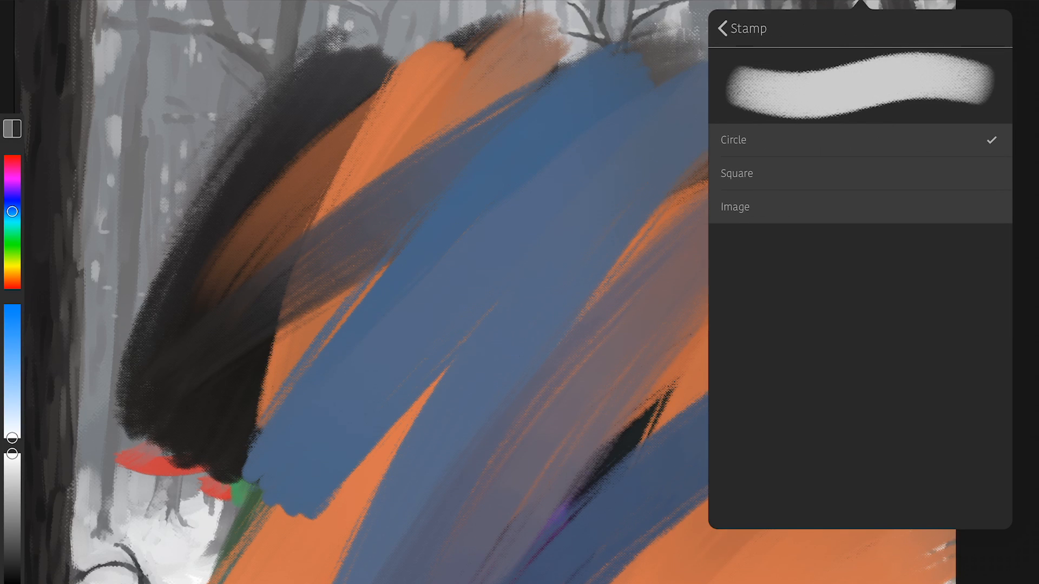
Make the stamp a square with 50% squeeze, 90° angle and 75% border.
left_click(735, 174)
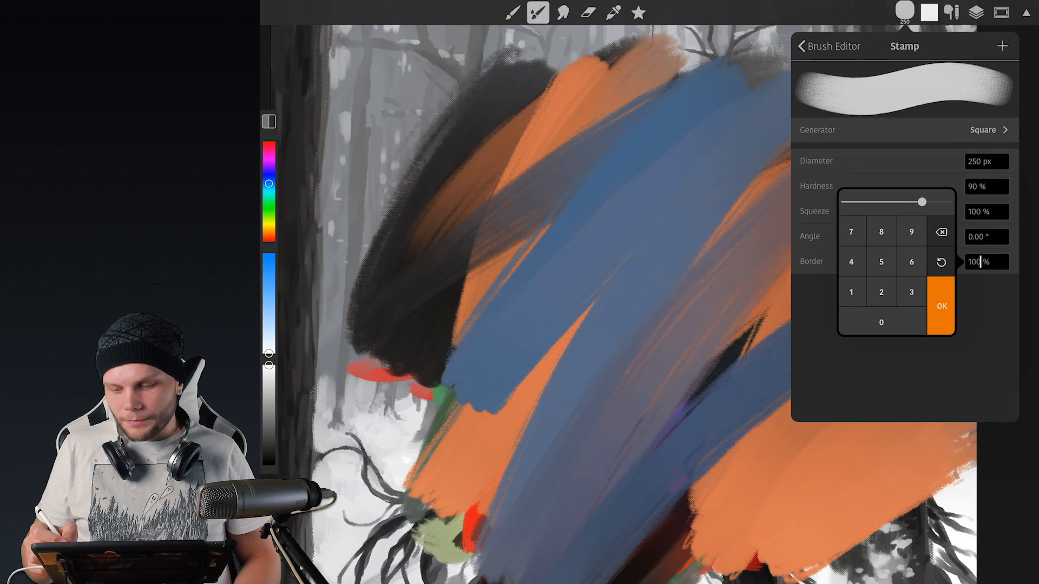
left_click(941, 305)
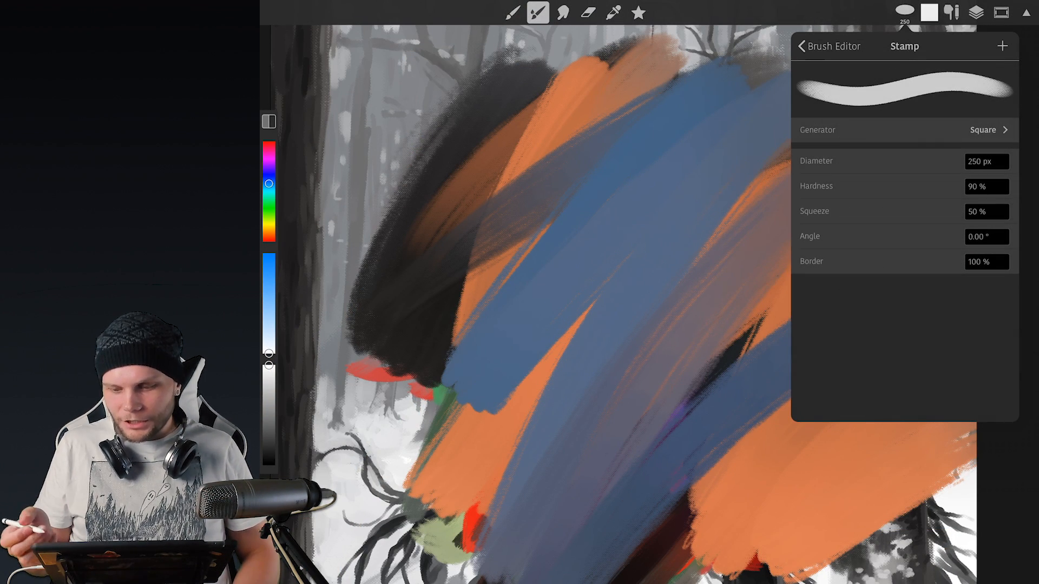
left_click(985, 236)
type("90")
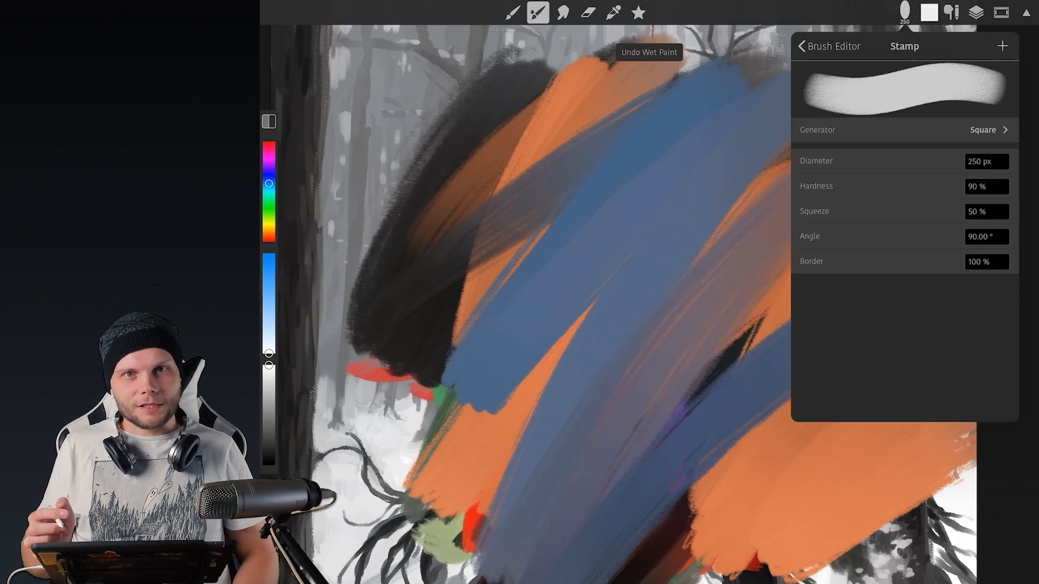
left_click(986, 261)
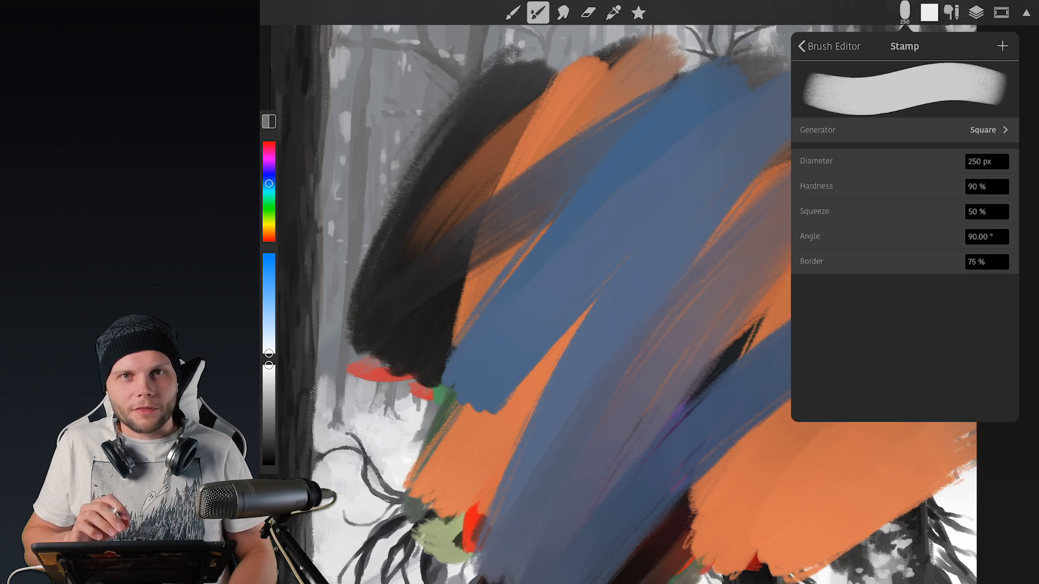
left_click(986, 186)
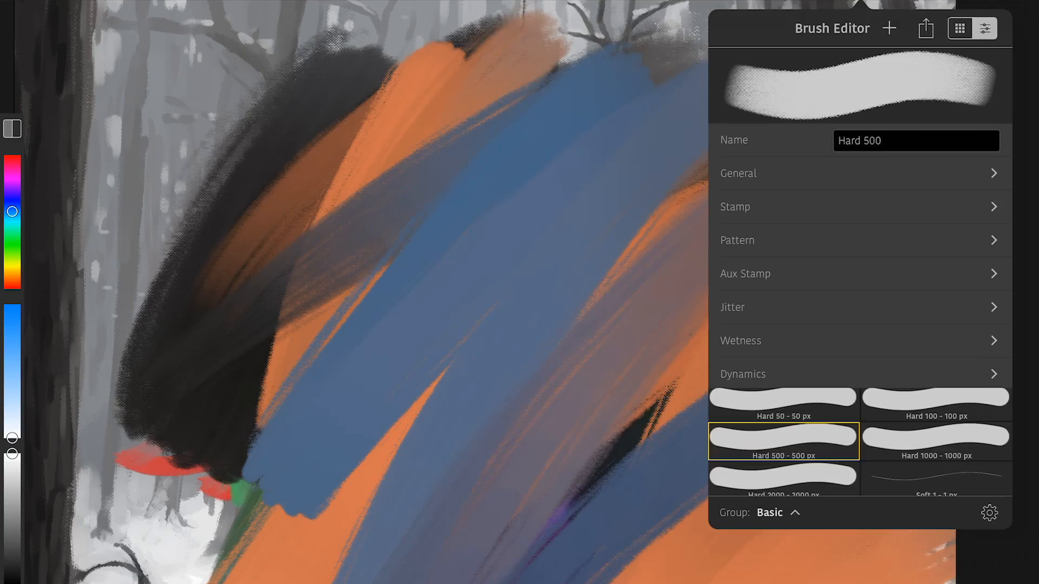
Set the aux stamp generator to Image and browse the library for a bristly stamp.
left_click(744, 274)
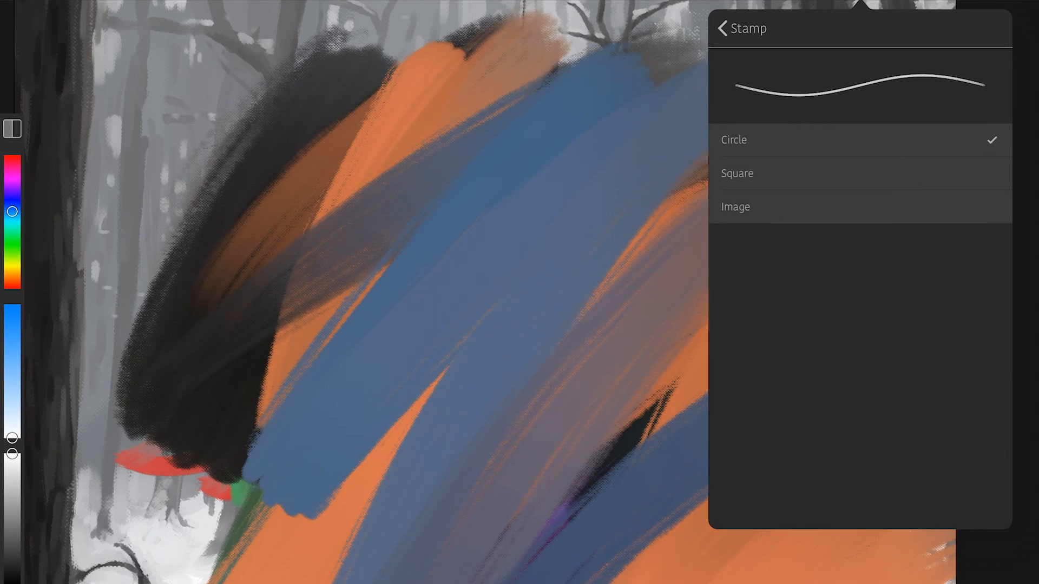
left_click(735, 206)
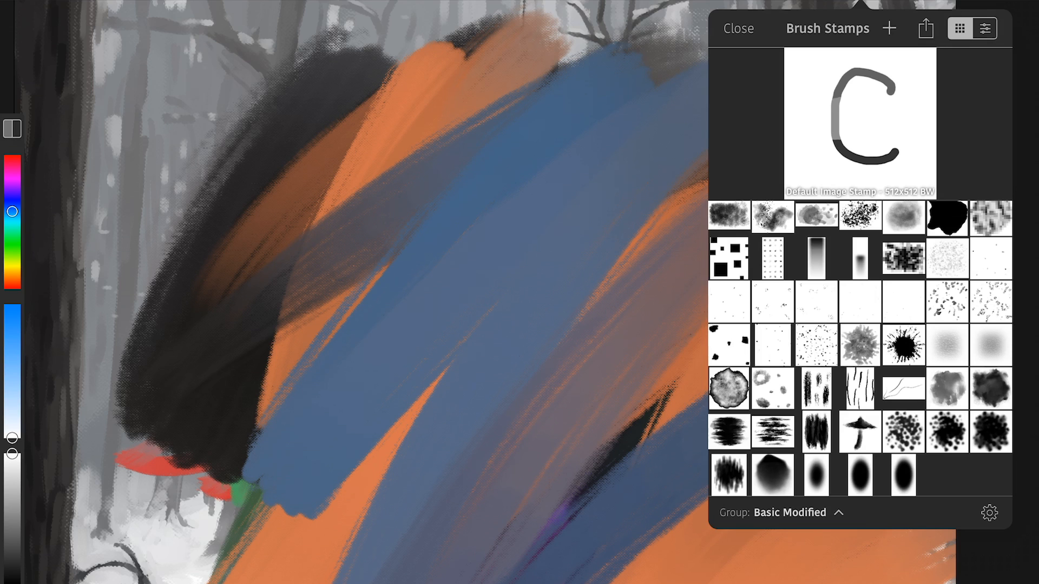
left_click(991, 433)
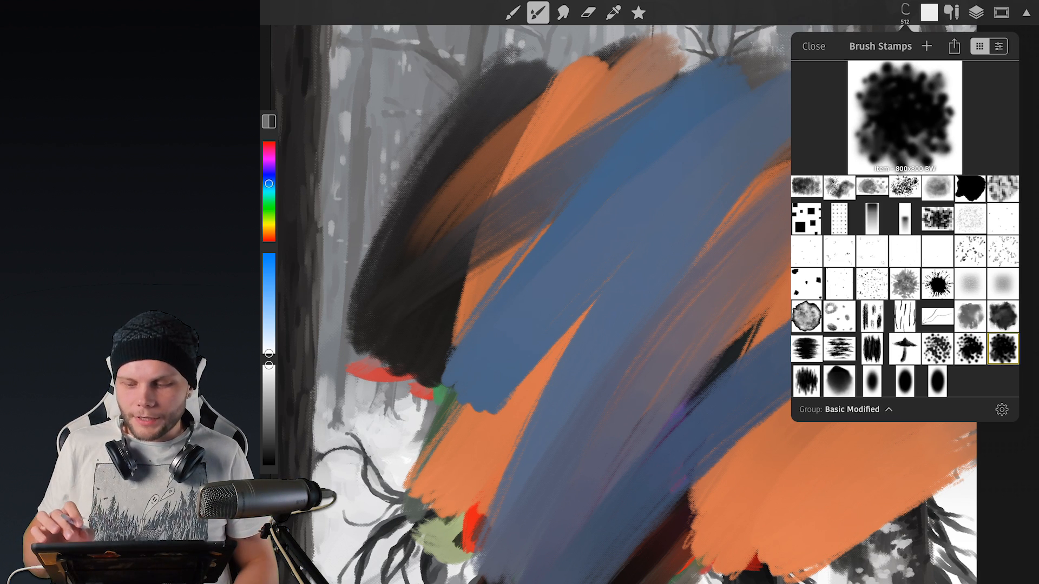
scroll("down", 3)
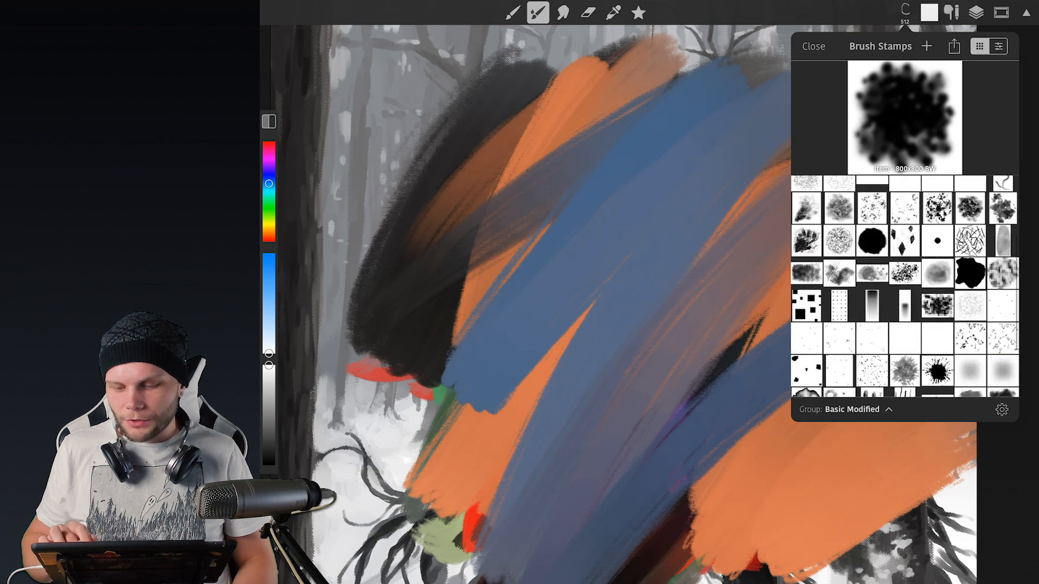
scroll("down", 3)
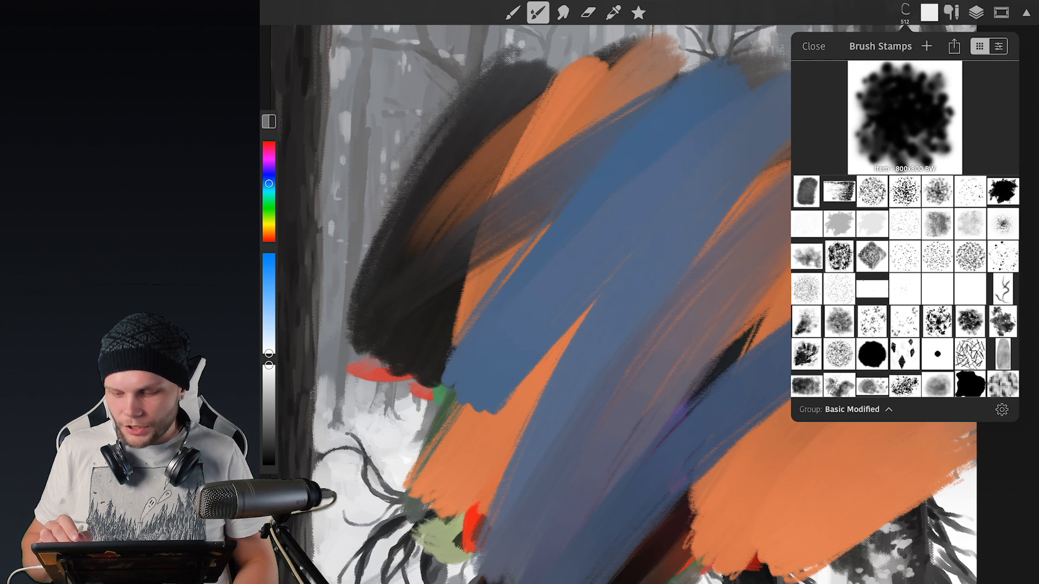
left_click(936, 260)
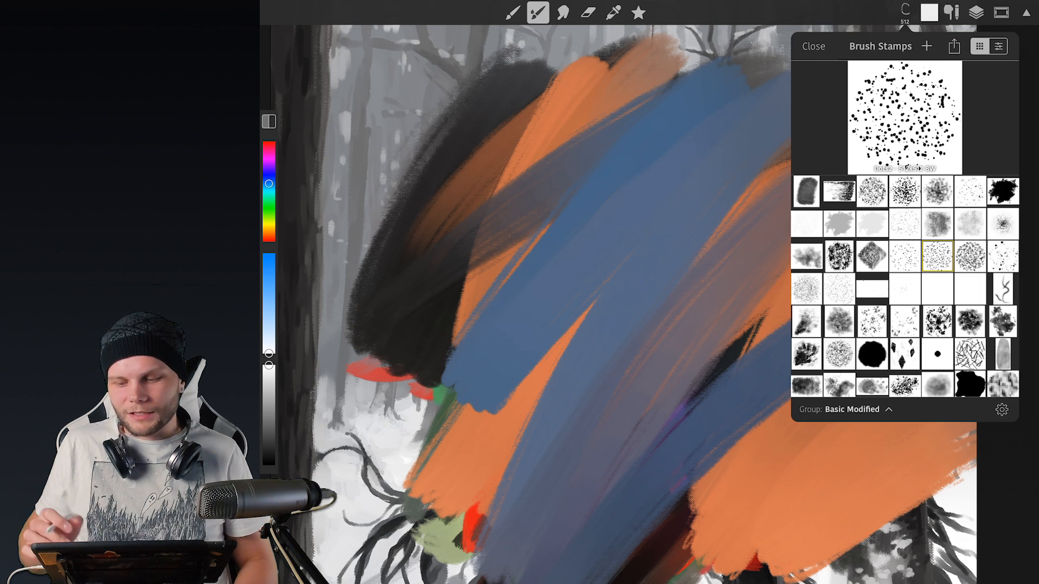
scroll("down", 3)
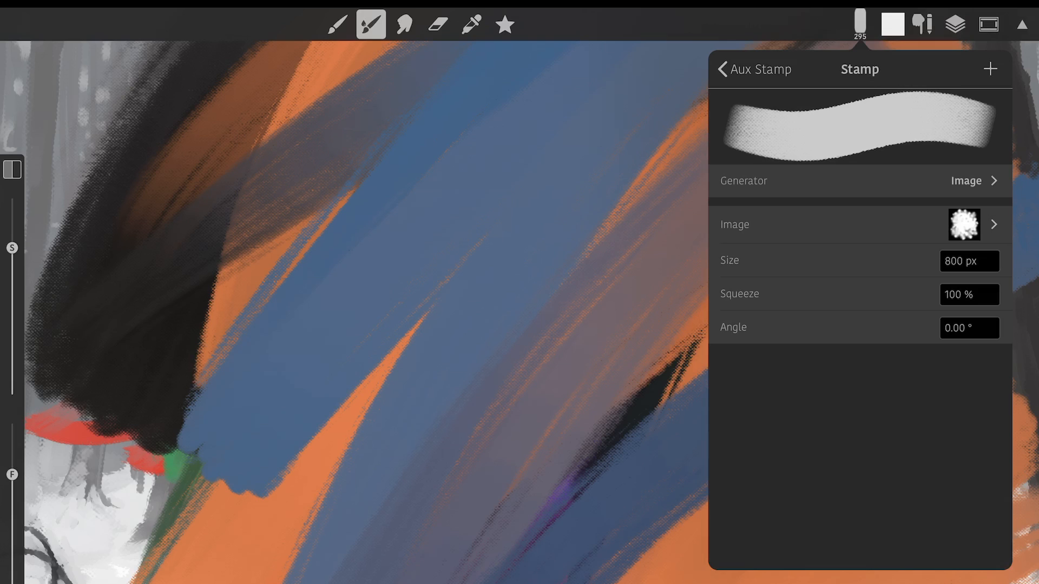
Return to the Aux Stamp page showing it enabled with Multiply blending.
left_click(967, 260)
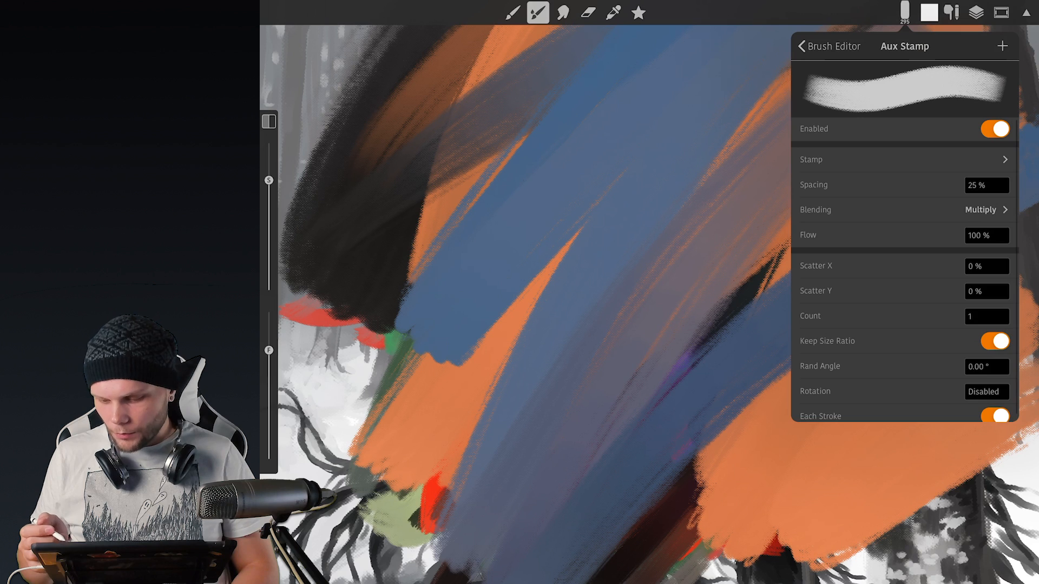
Add a woven pattern at 35% scale, 10% opacity, Height blending, and test-stroke it in white.
left_click(985, 185)
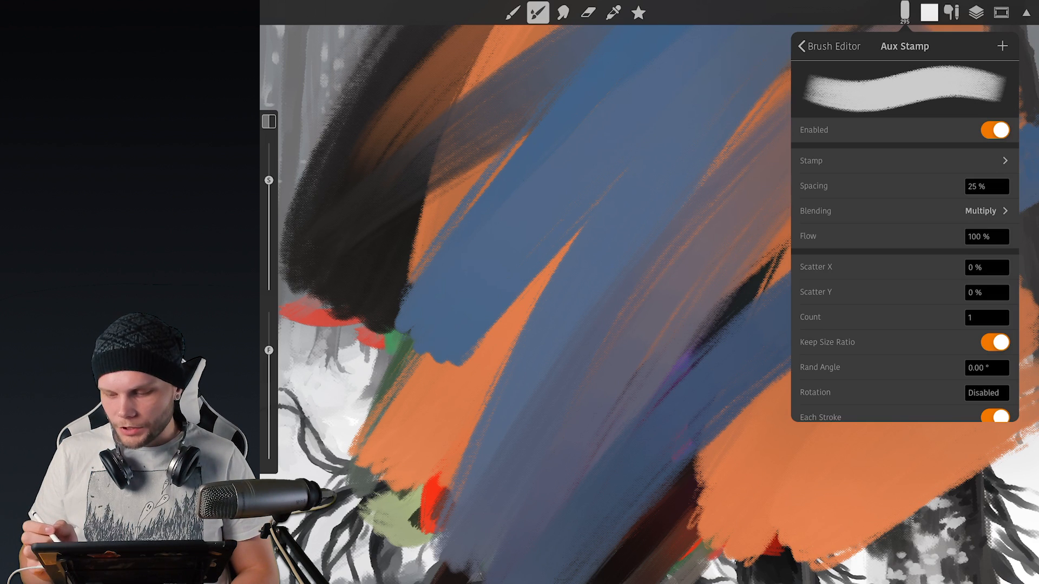
left_click(979, 211)
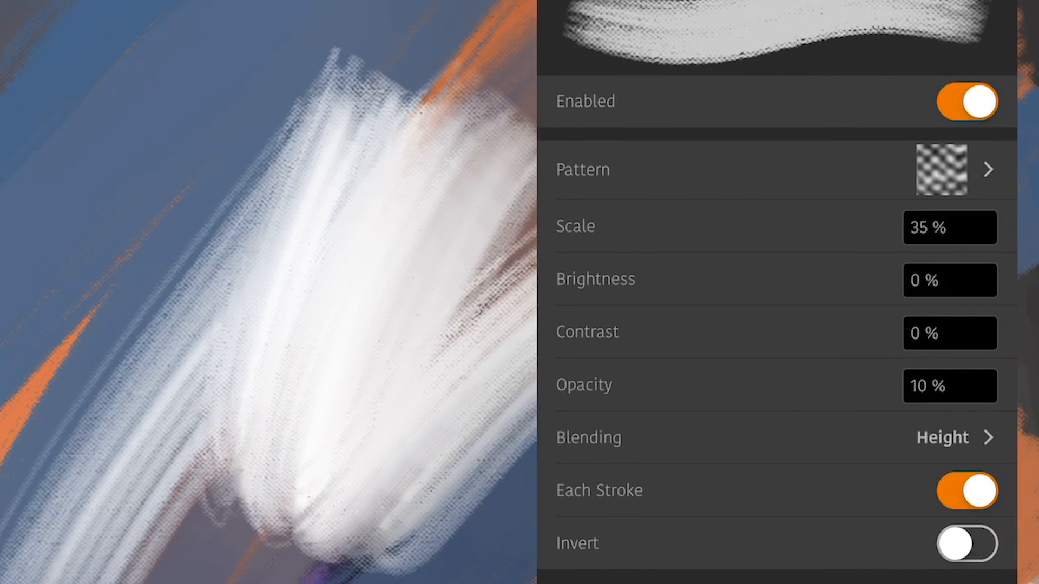
Change the aux stamp blending from Multiply to Darken and paint white bristly test strokes.
left_click(948, 386)
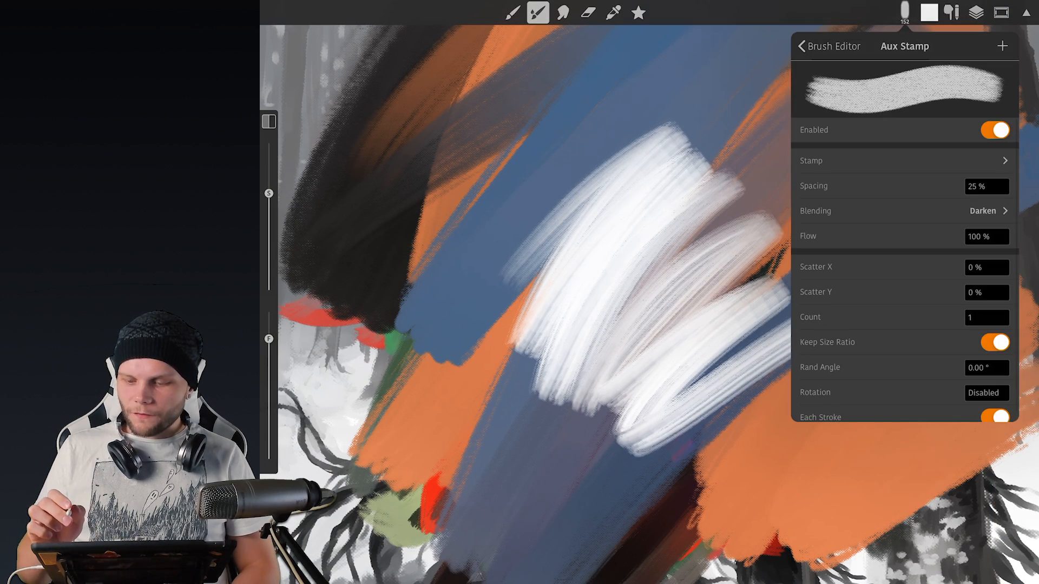
Check dynamics at Min Scale 85%, Min Opacity 100%, Min Pattern Opacity 10%, and edit Min Flow.
scroll("down", 3)
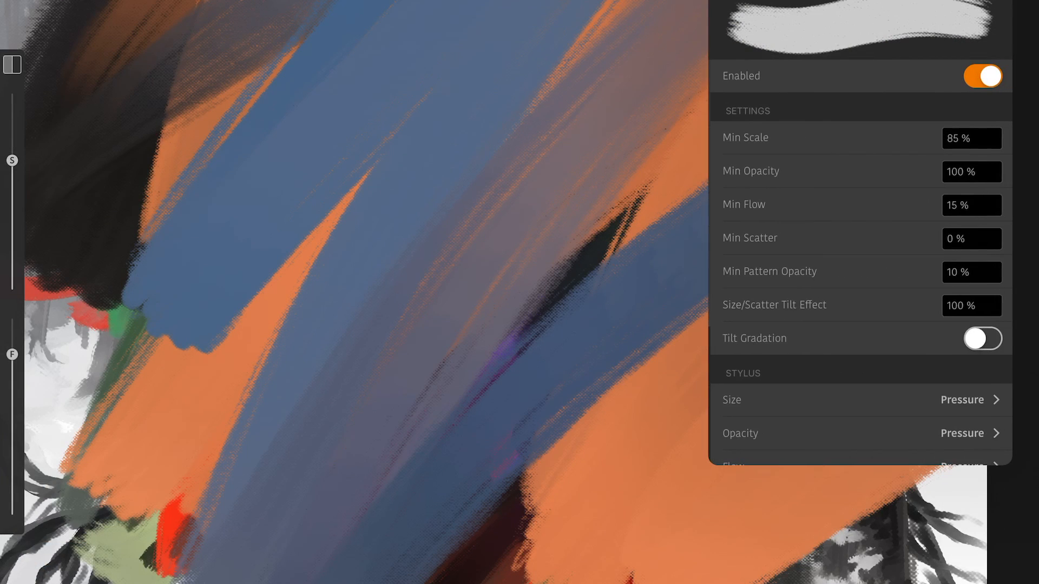
left_click(971, 204)
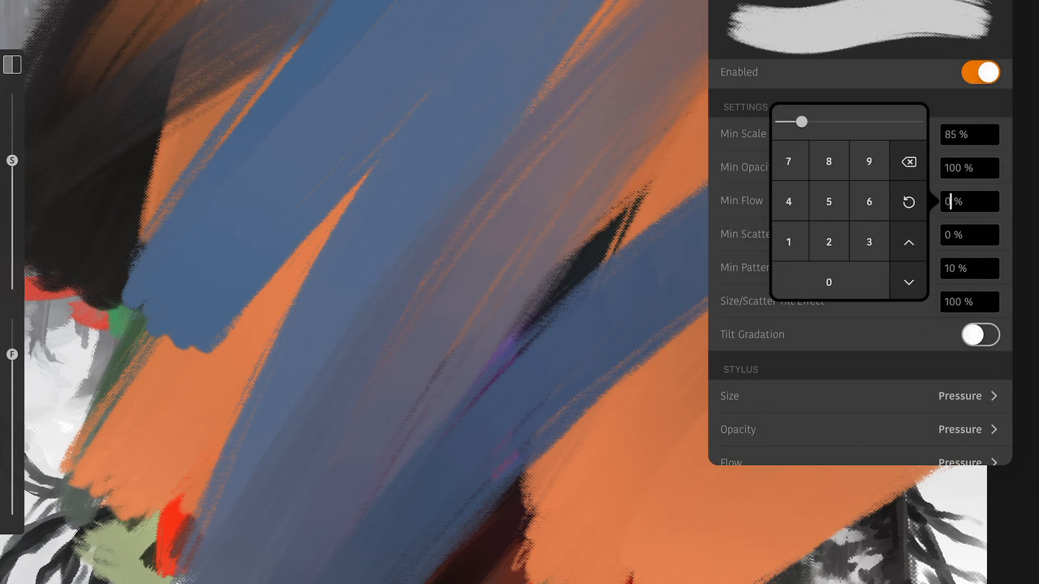